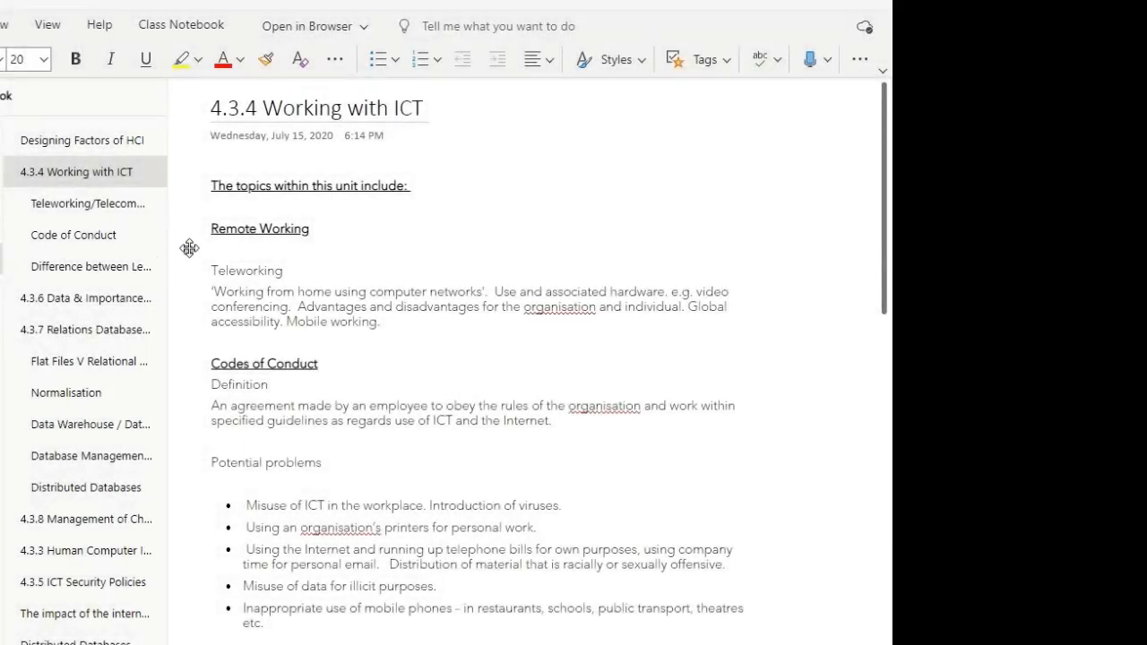
mouse_move(75, 172)
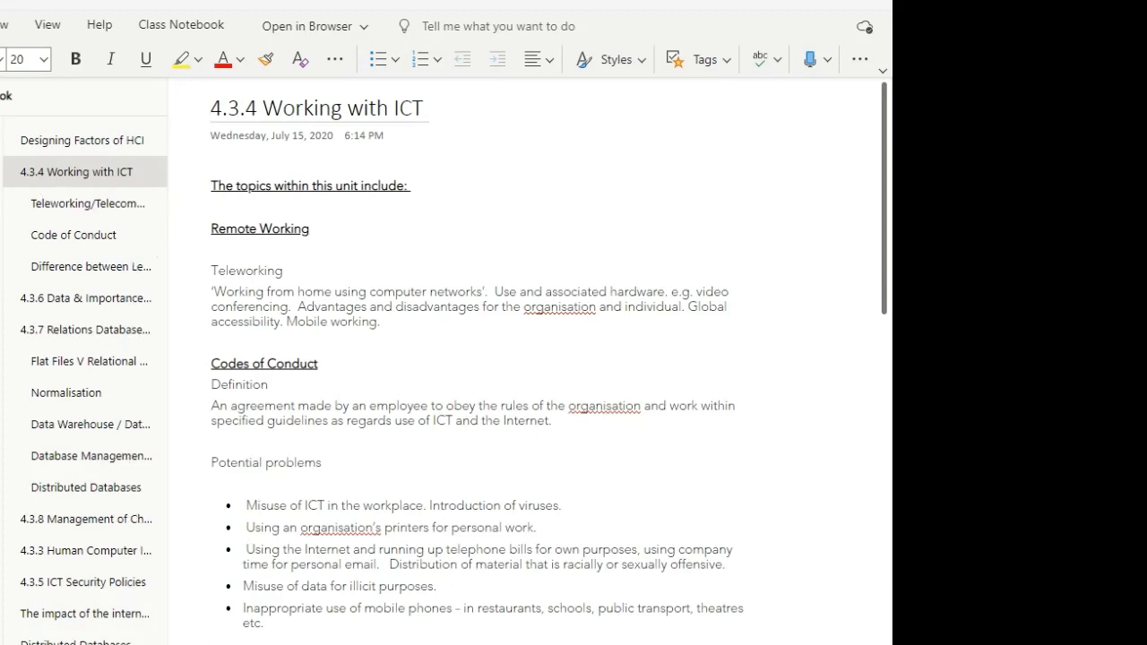
- Show the Code of Conduct page's title image, definition, embedded video and potential problems list
left_click(211, 108)
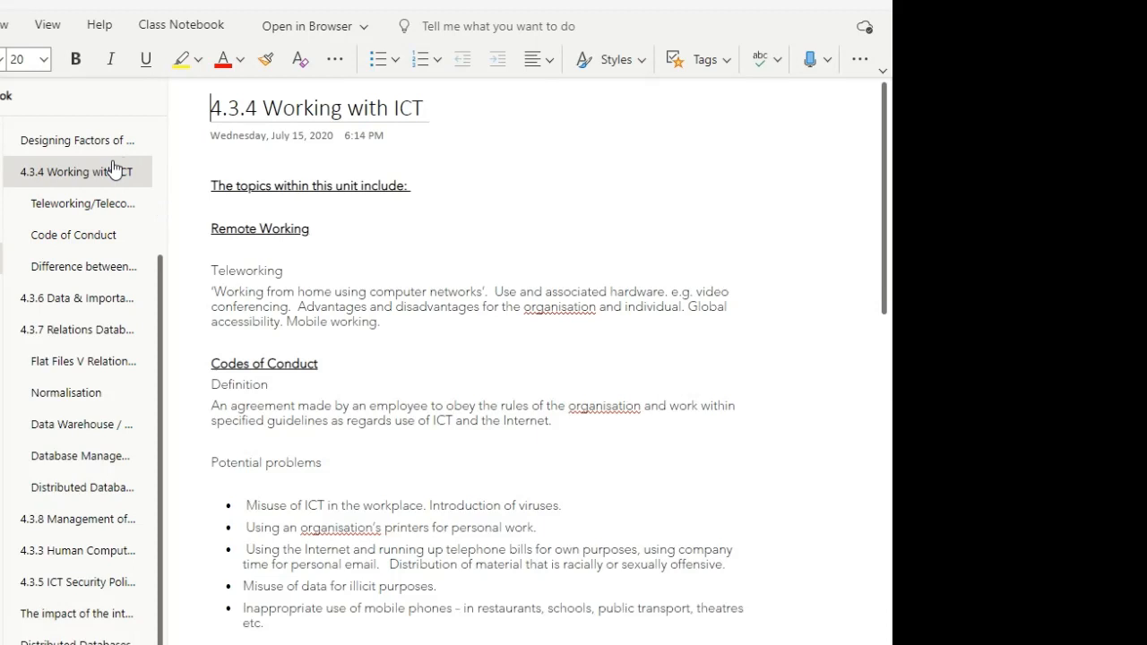
mouse_move(54, 204)
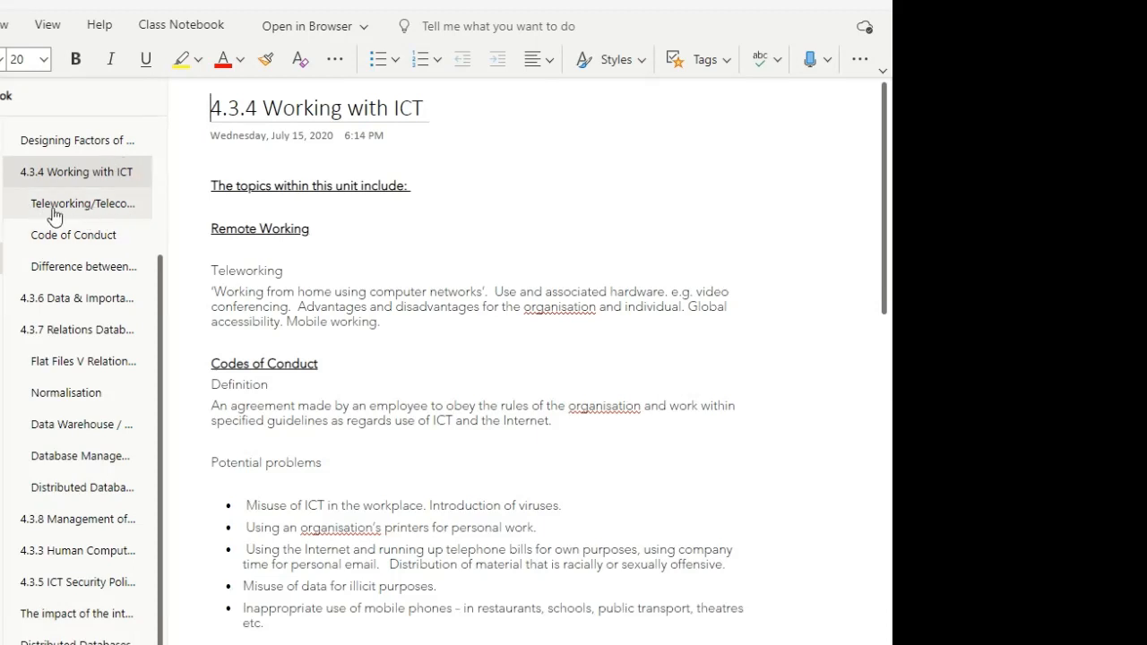
mouse_move(111, 211)
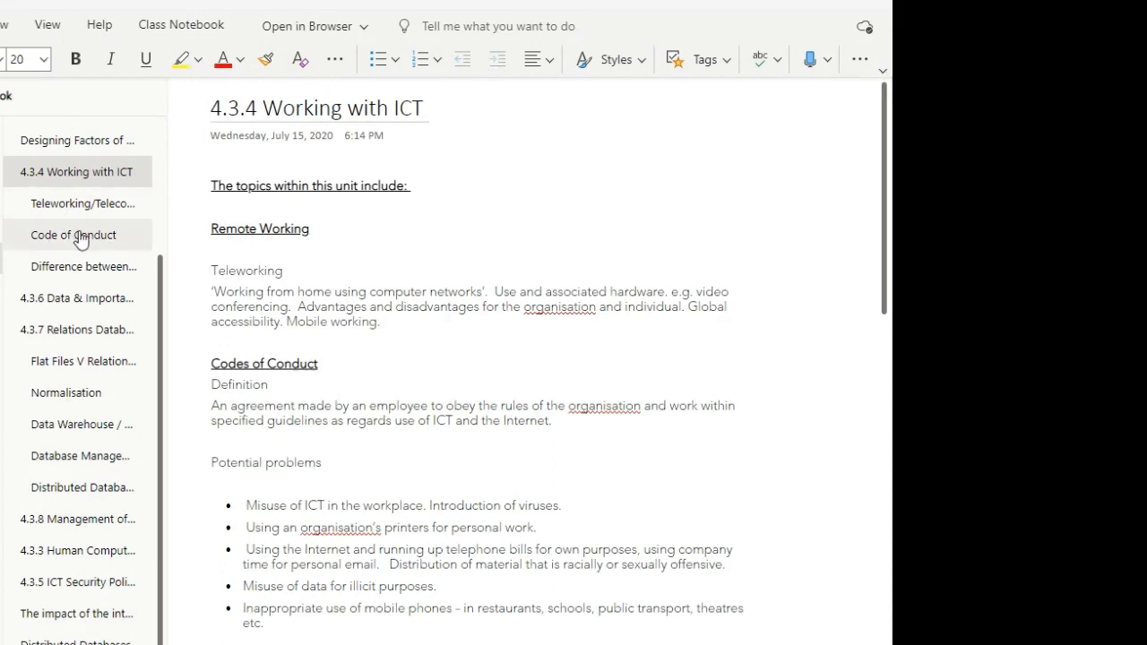
mouse_move(74, 235)
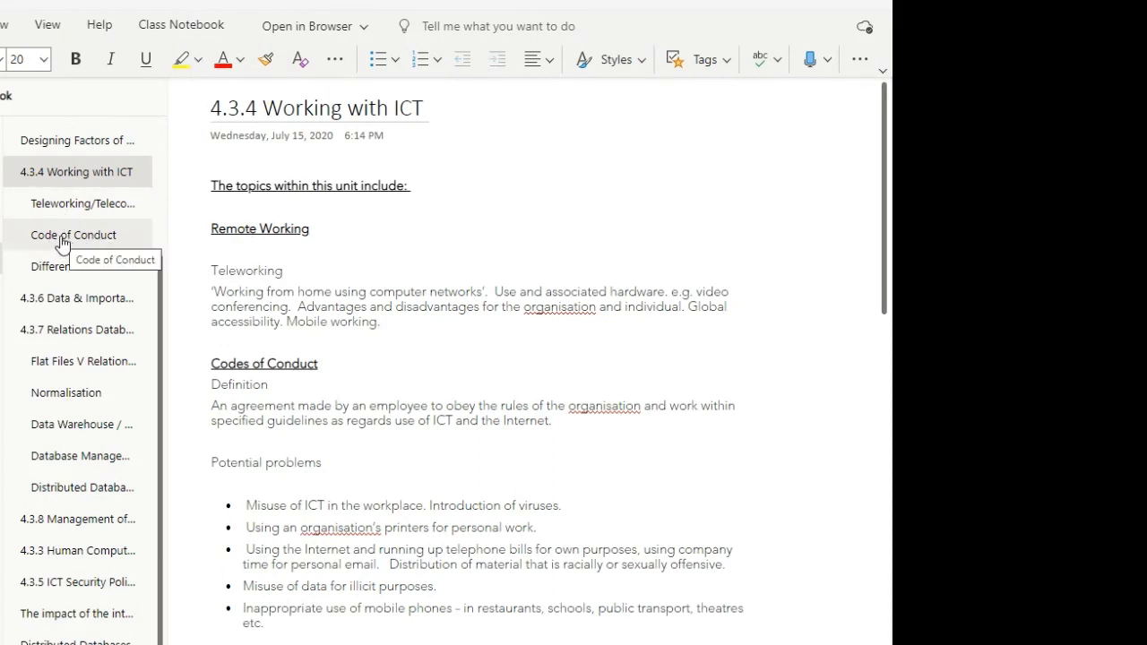
left_click(73, 235)
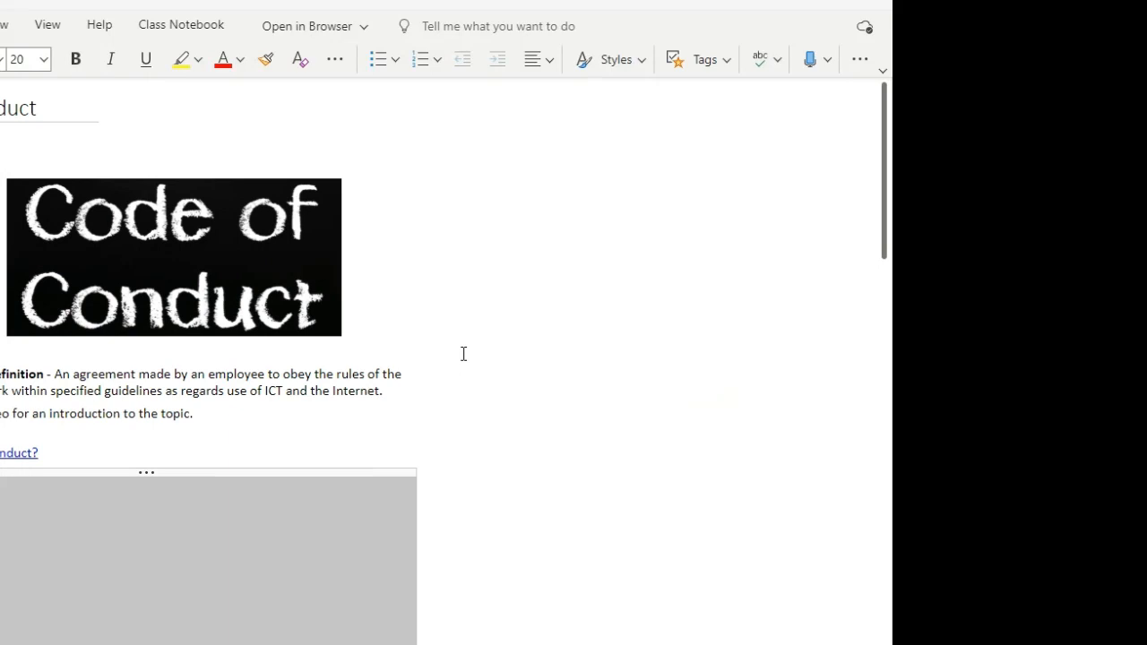
mouse_move(458, 337)
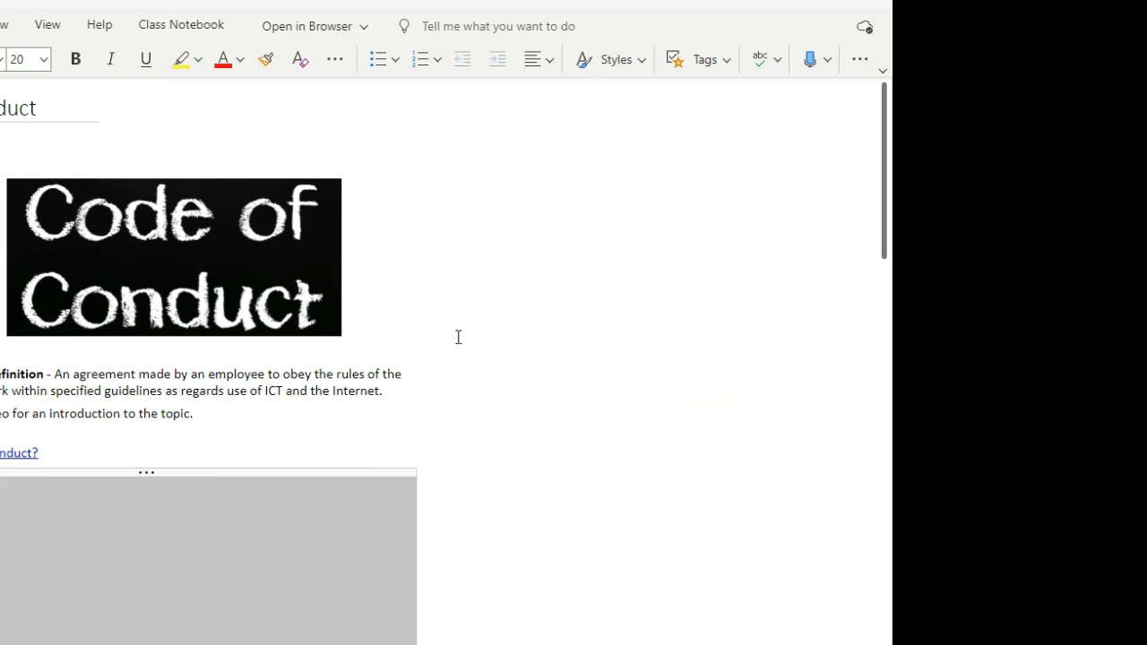
mouse_move(462, 308)
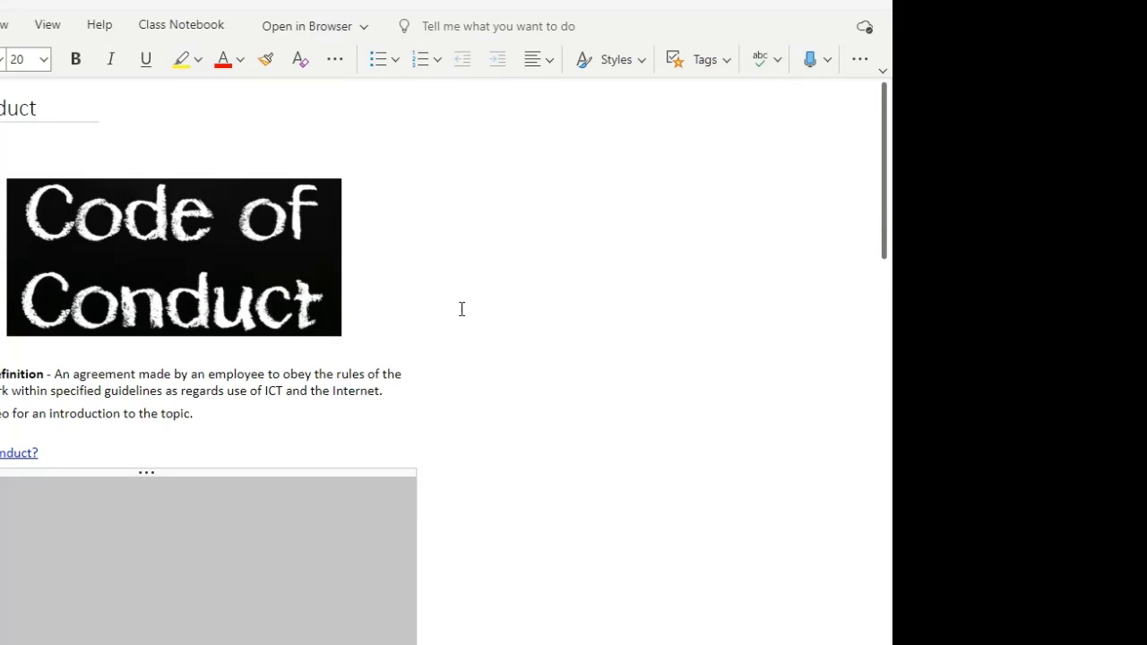
mouse_move(508, 313)
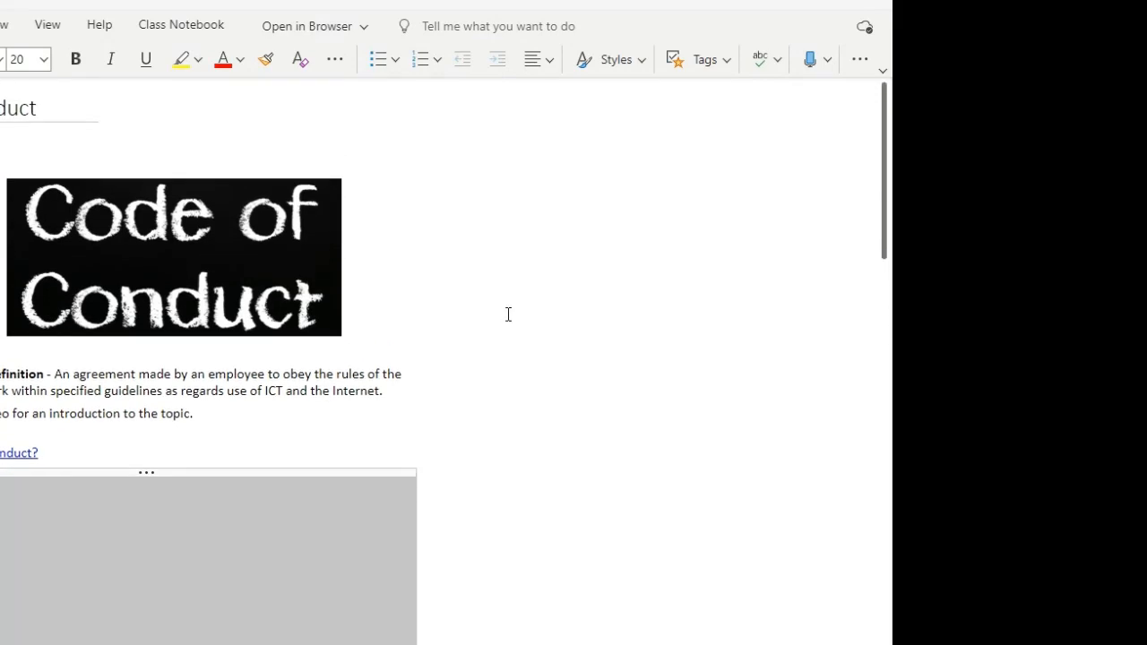
mouse_move(552, 311)
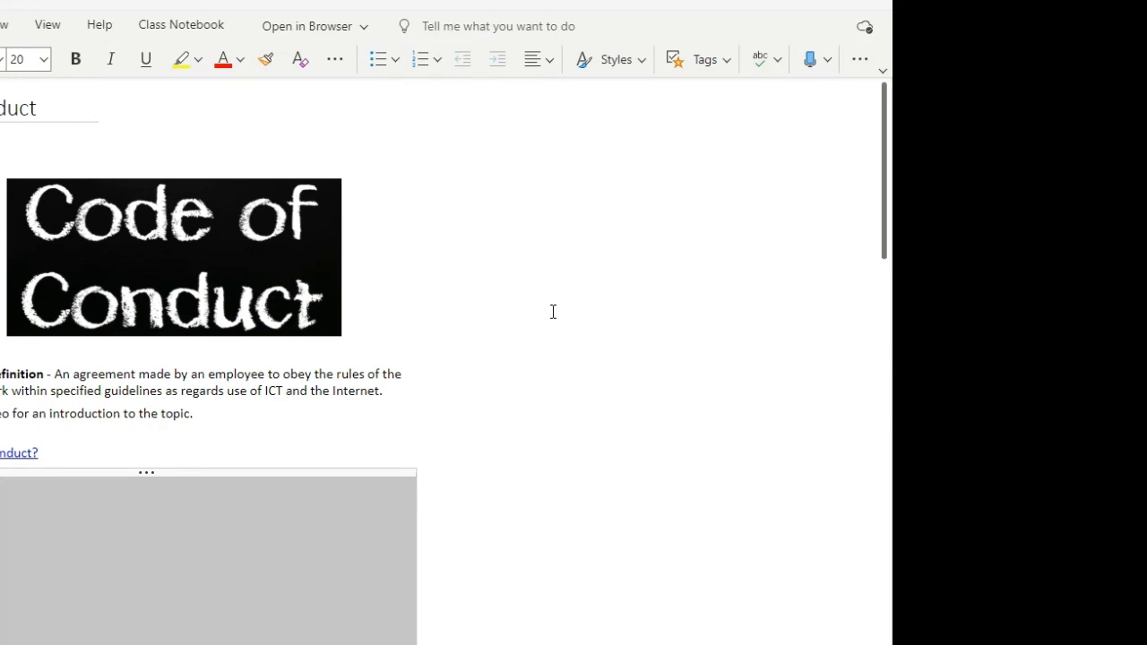
mouse_move(580, 301)
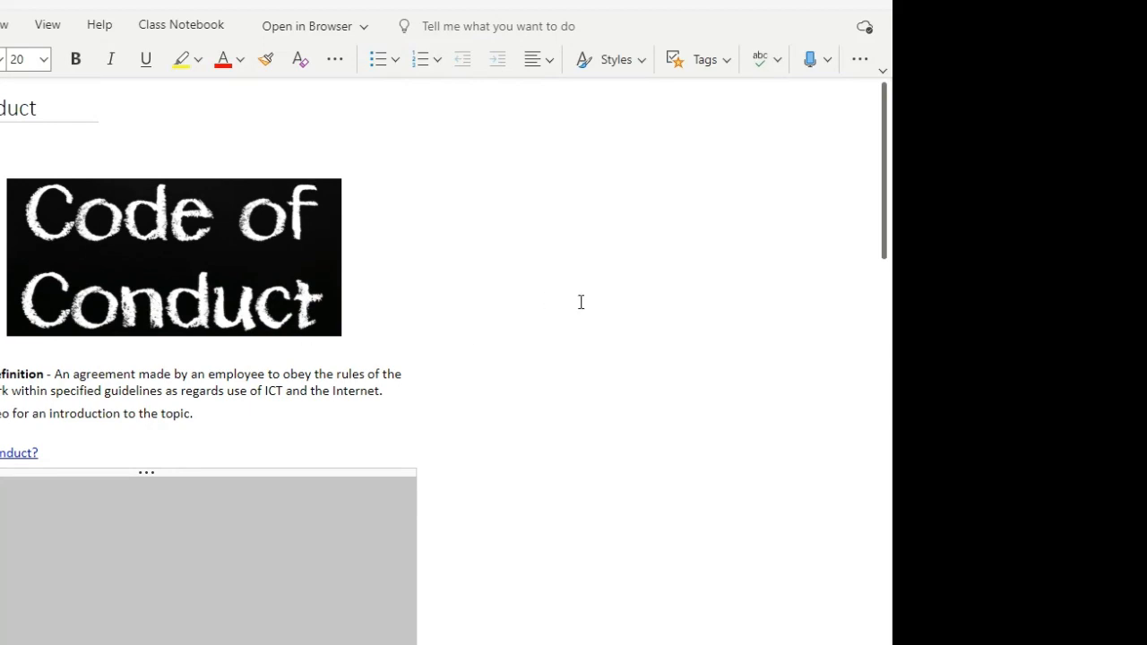
mouse_move(507, 335)
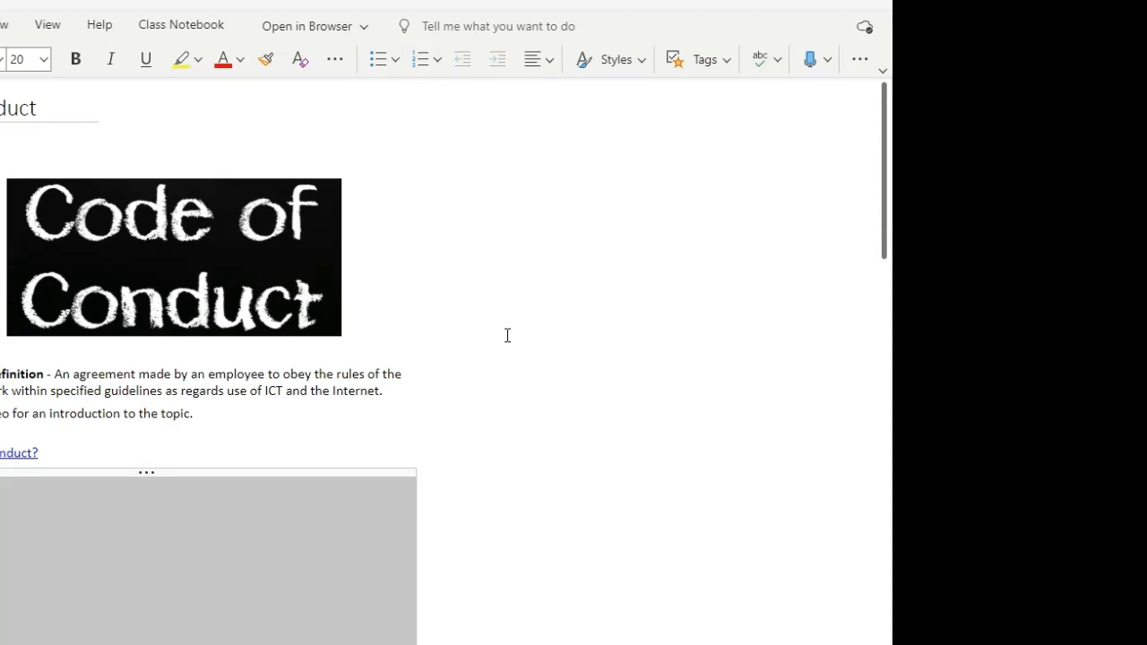
mouse_move(491, 258)
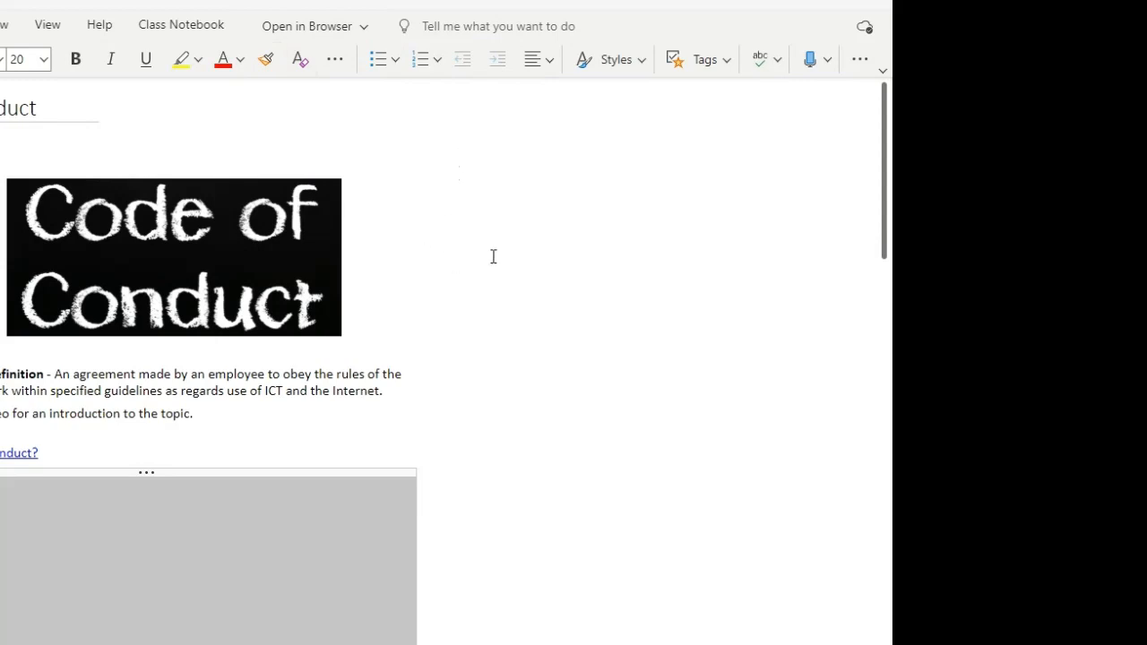
mouse_move(504, 317)
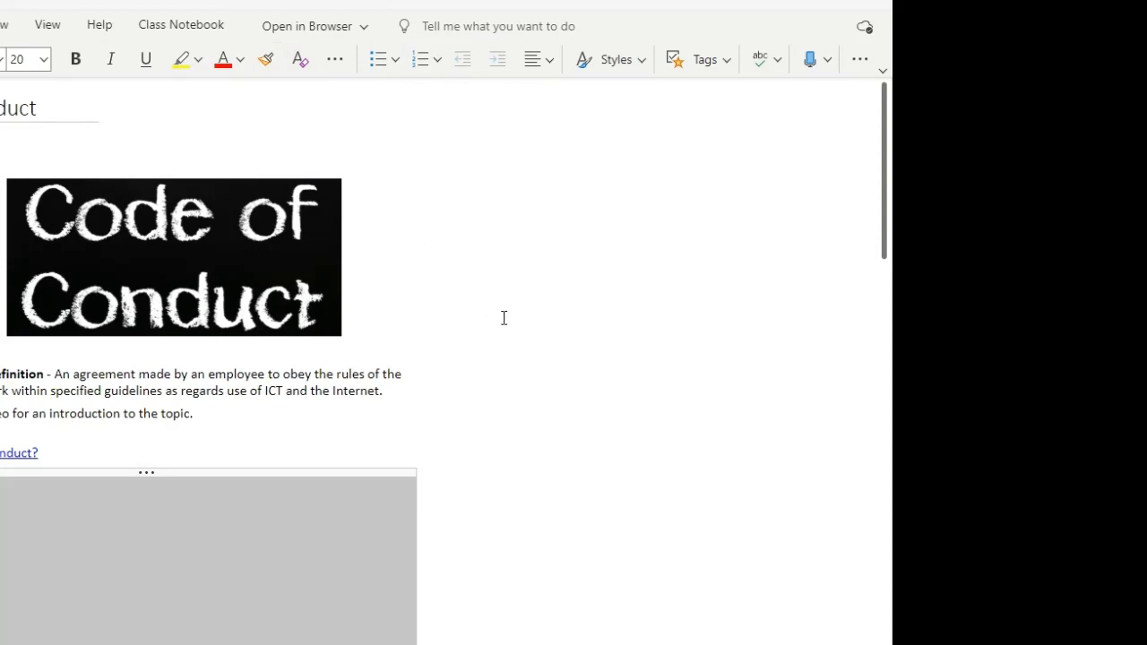
mouse_move(483, 297)
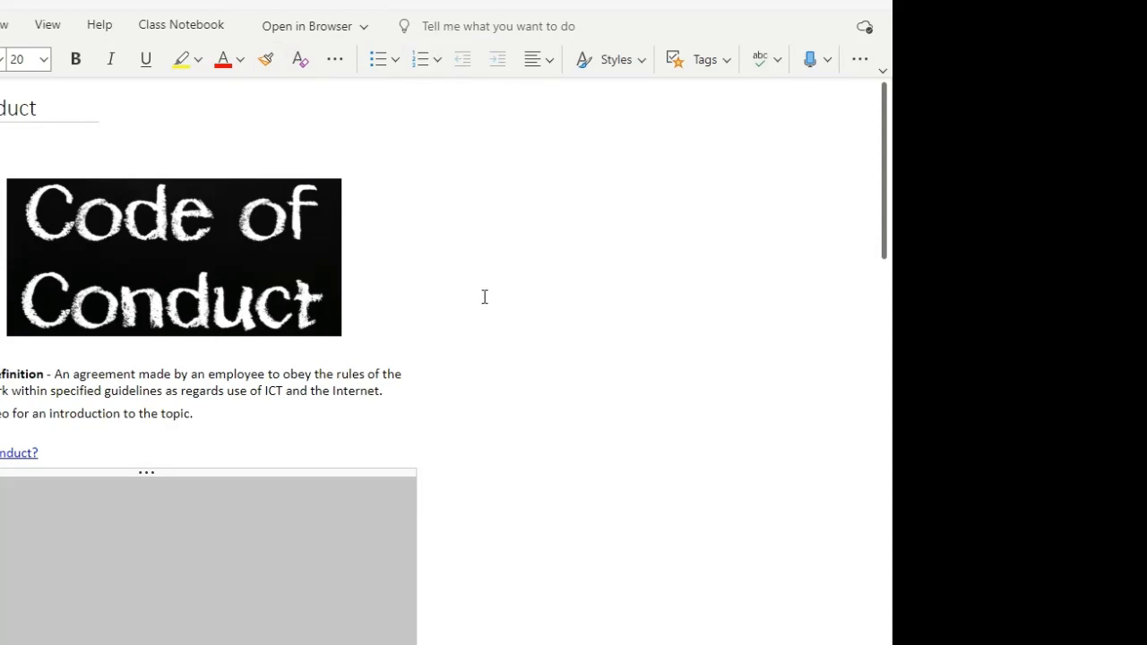
mouse_move(480, 283)
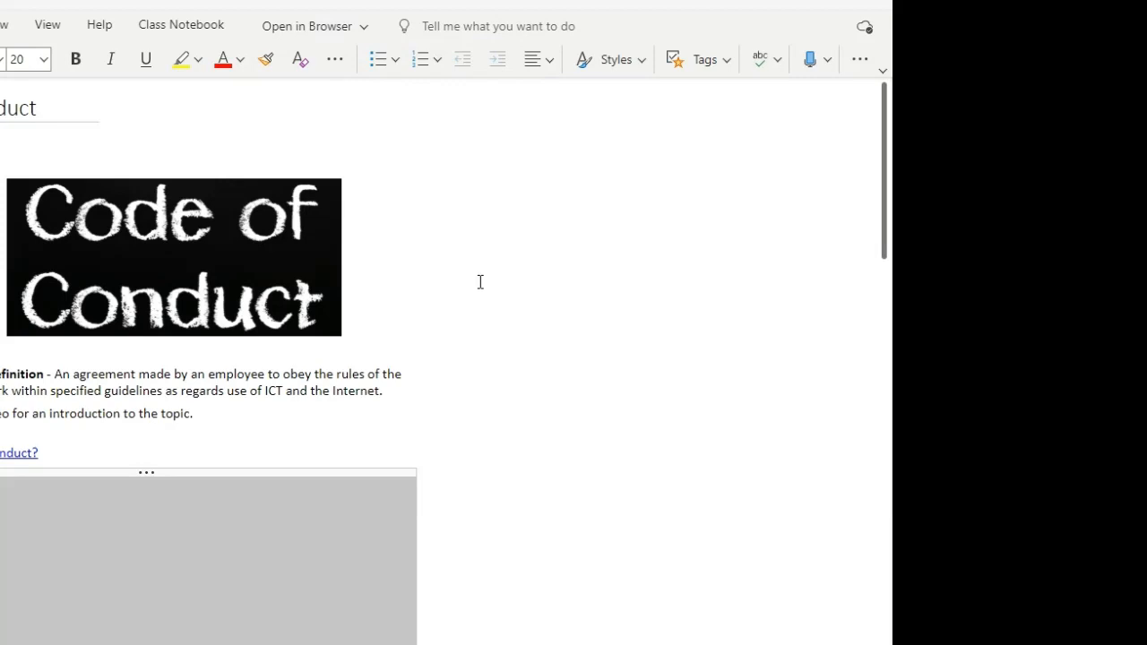
mouse_move(344, 240)
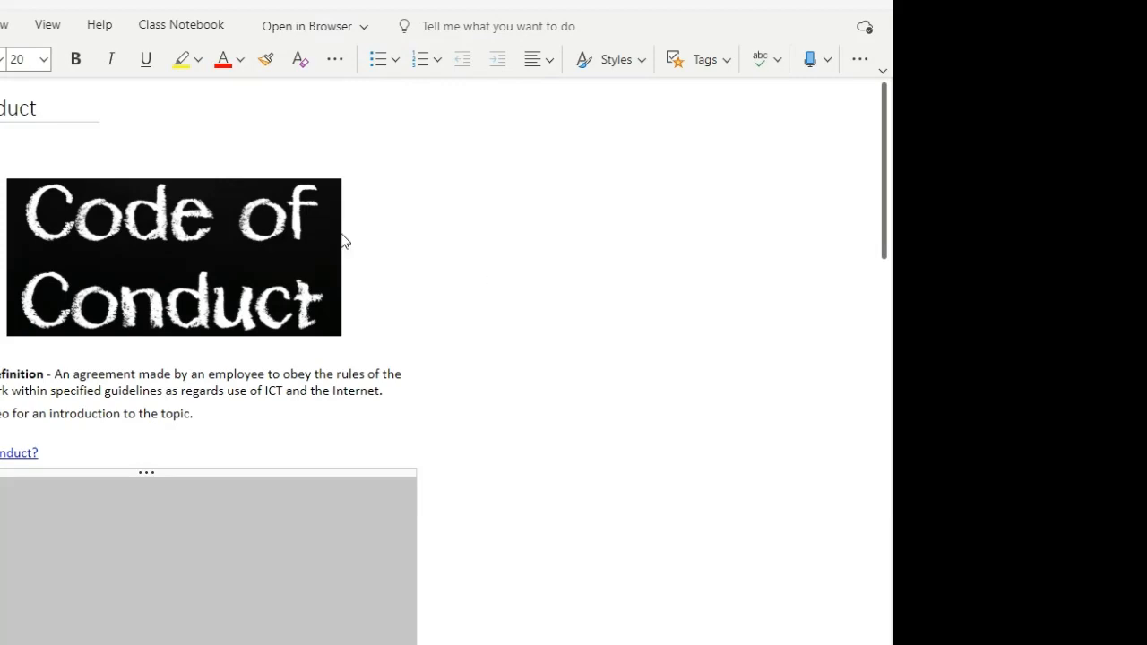
scroll("down", 3)
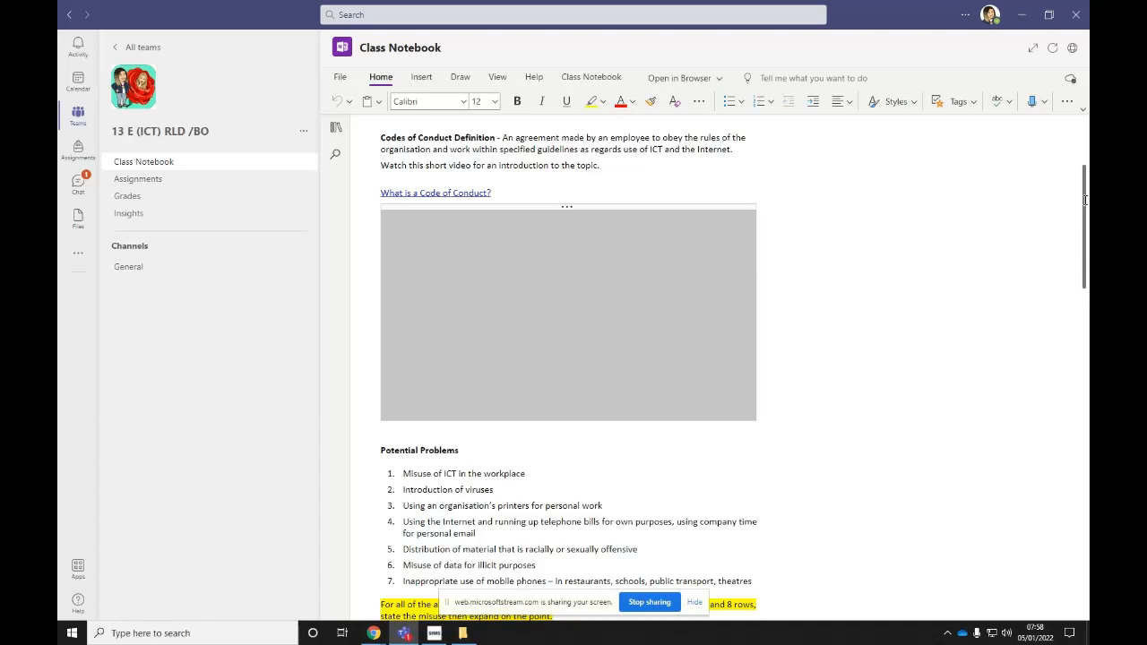
- Scroll to the Potential Problems numbered list and its expand-into-a-table instruction
scroll("down", 3)
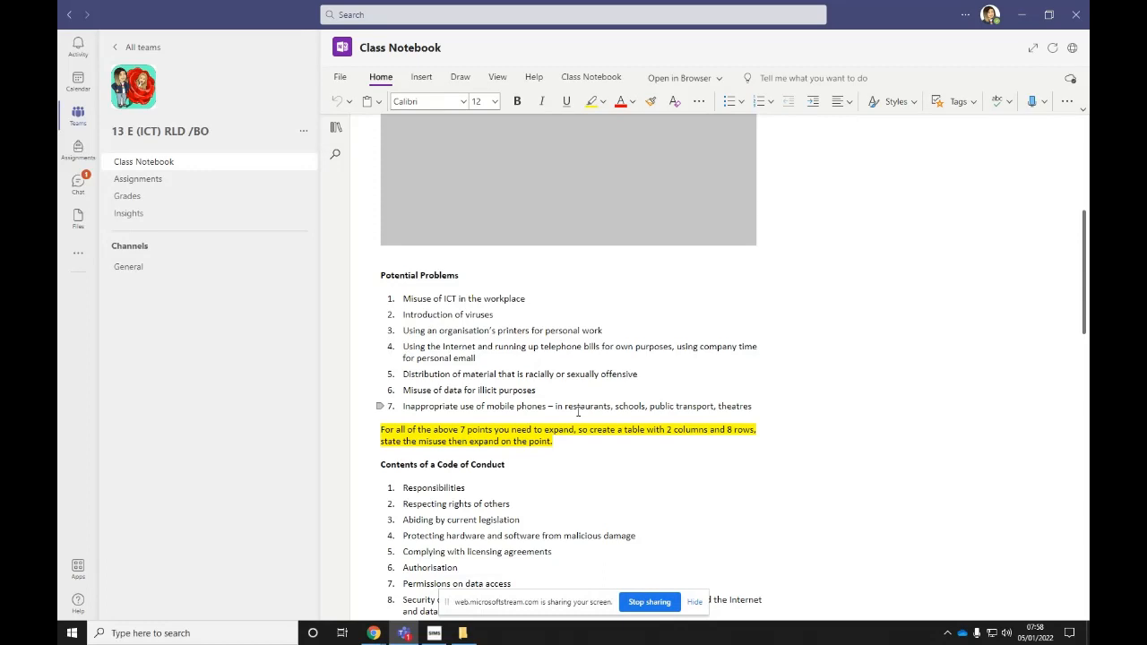
mouse_move(577, 411)
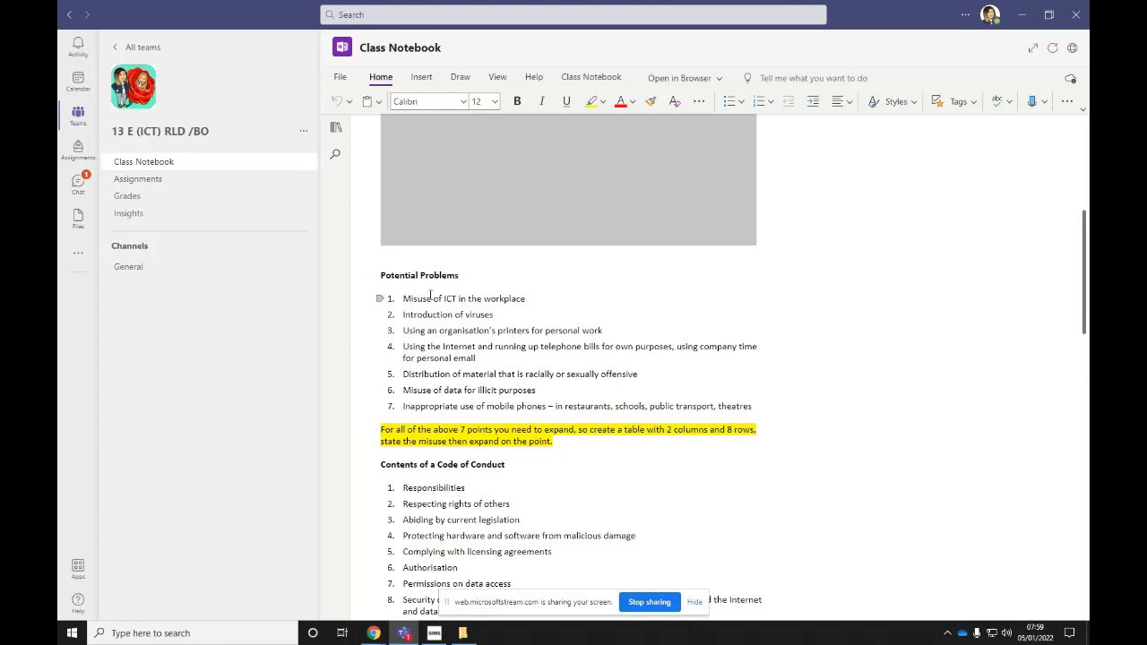
mouse_move(593, 285)
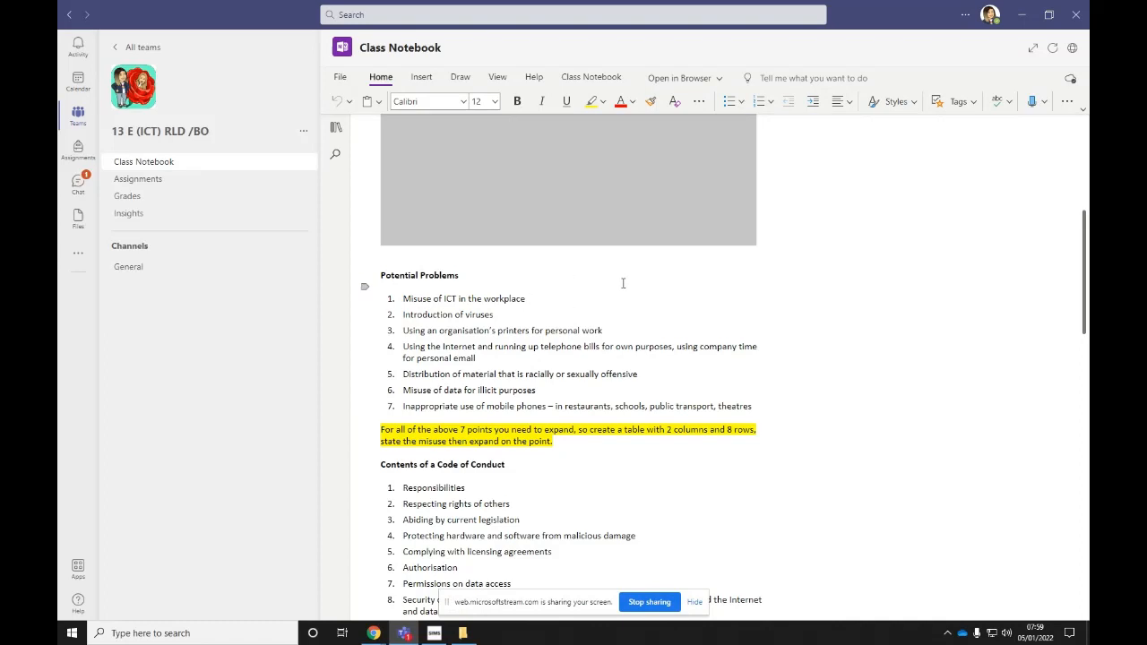
mouse_move(599, 286)
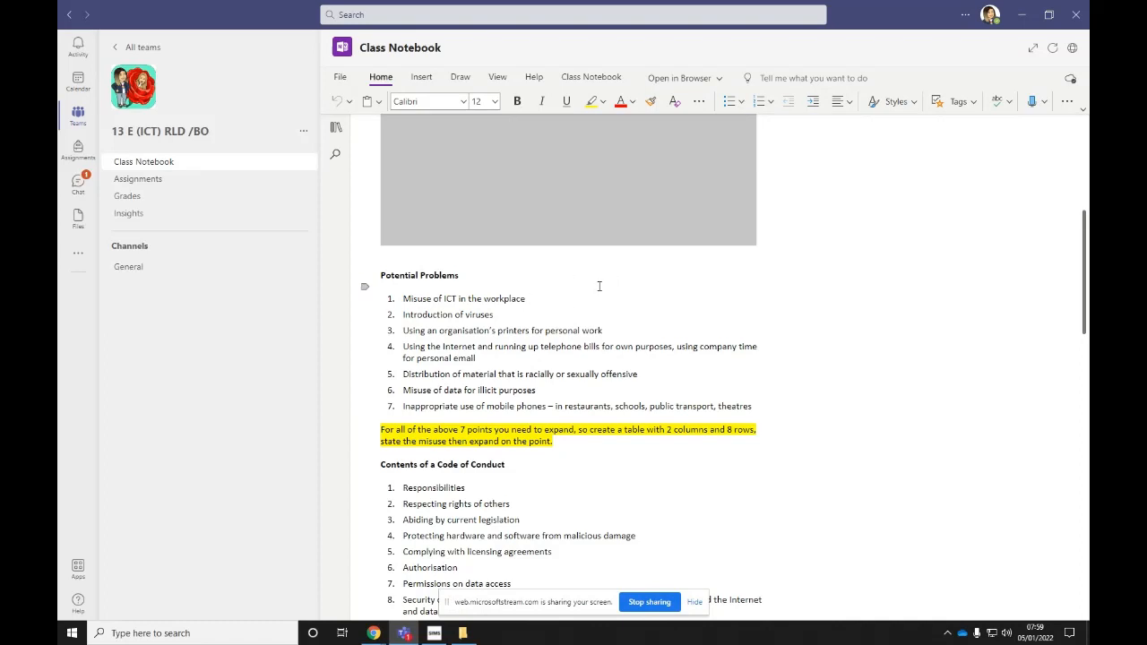
mouse_move(638, 308)
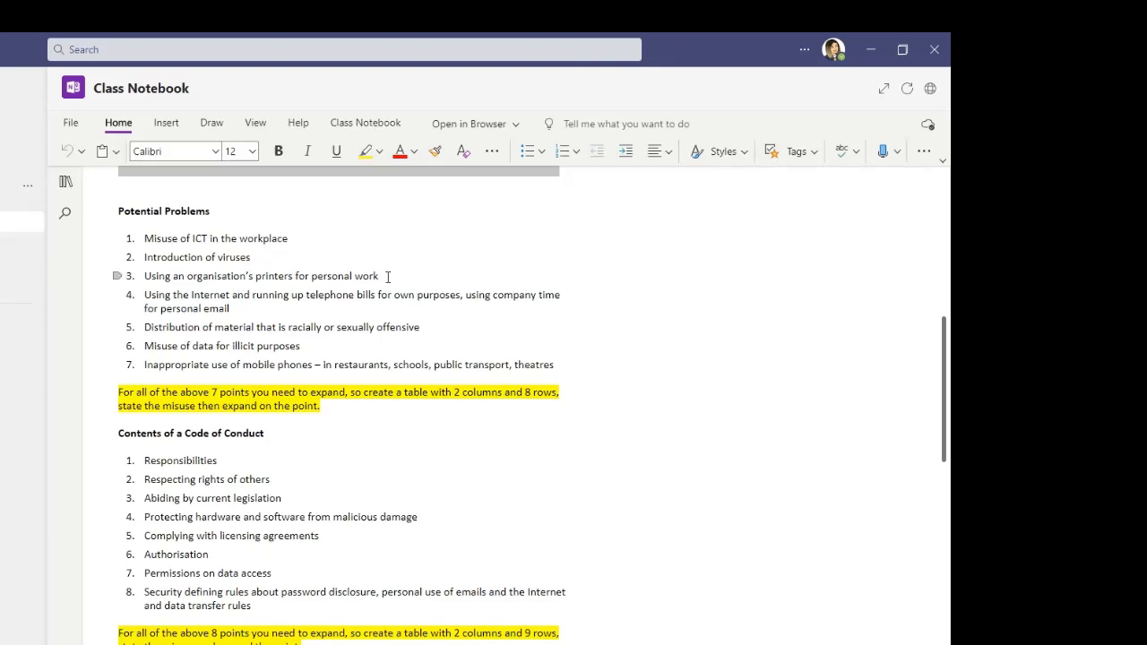
scroll("down", 3)
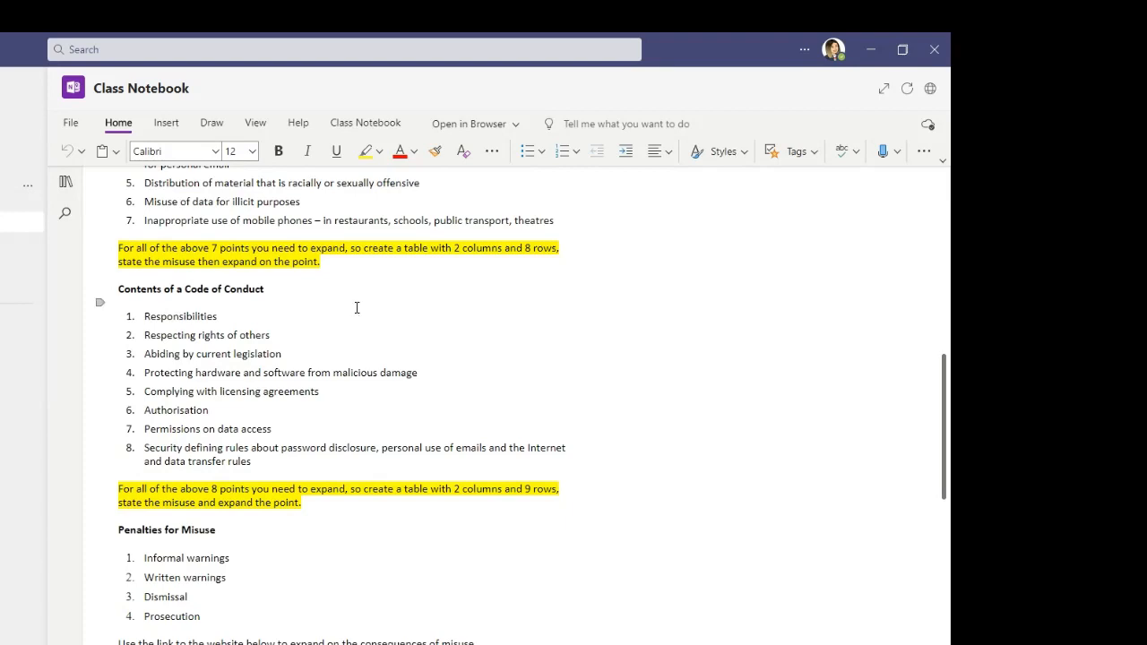
mouse_move(565, 330)
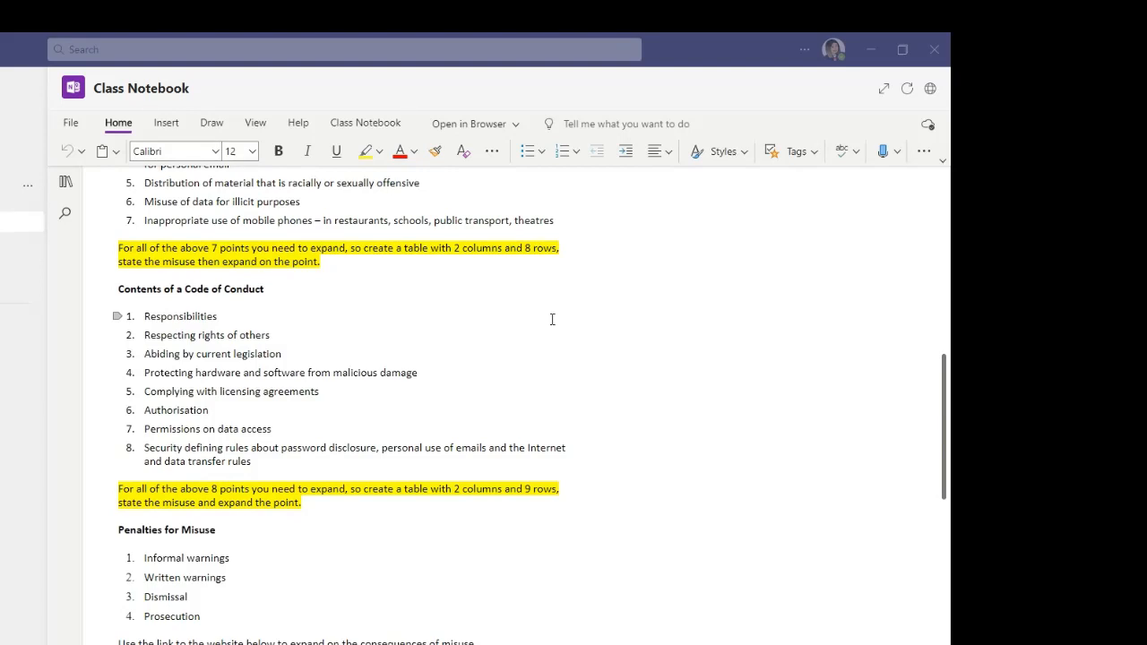
scroll("down", 3)
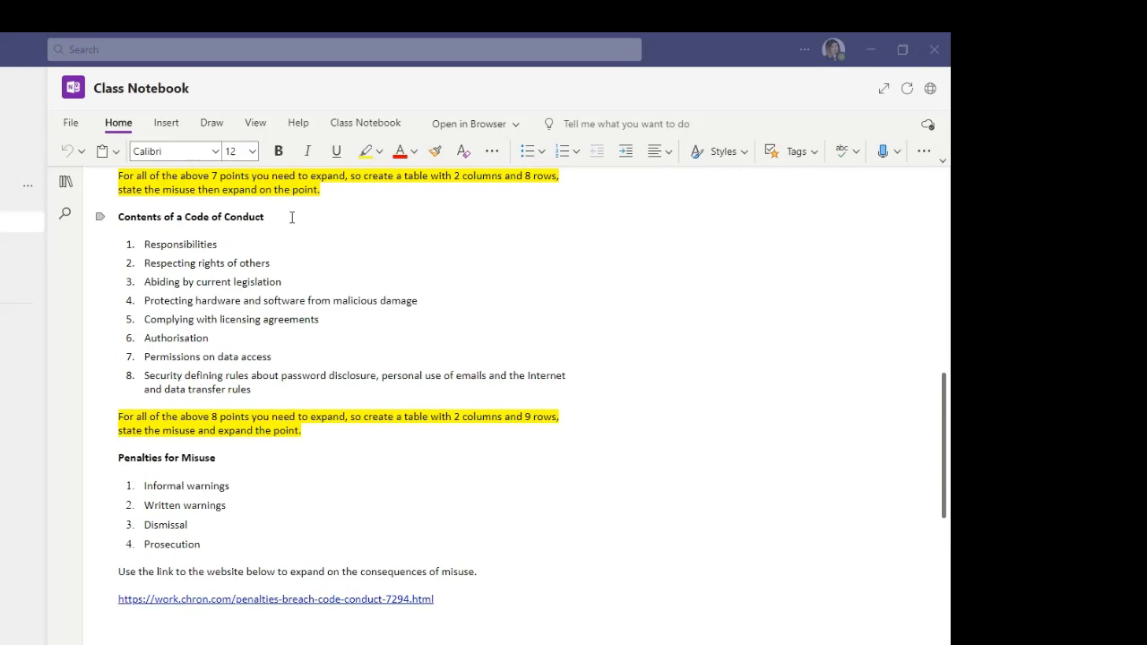
mouse_move(289, 217)
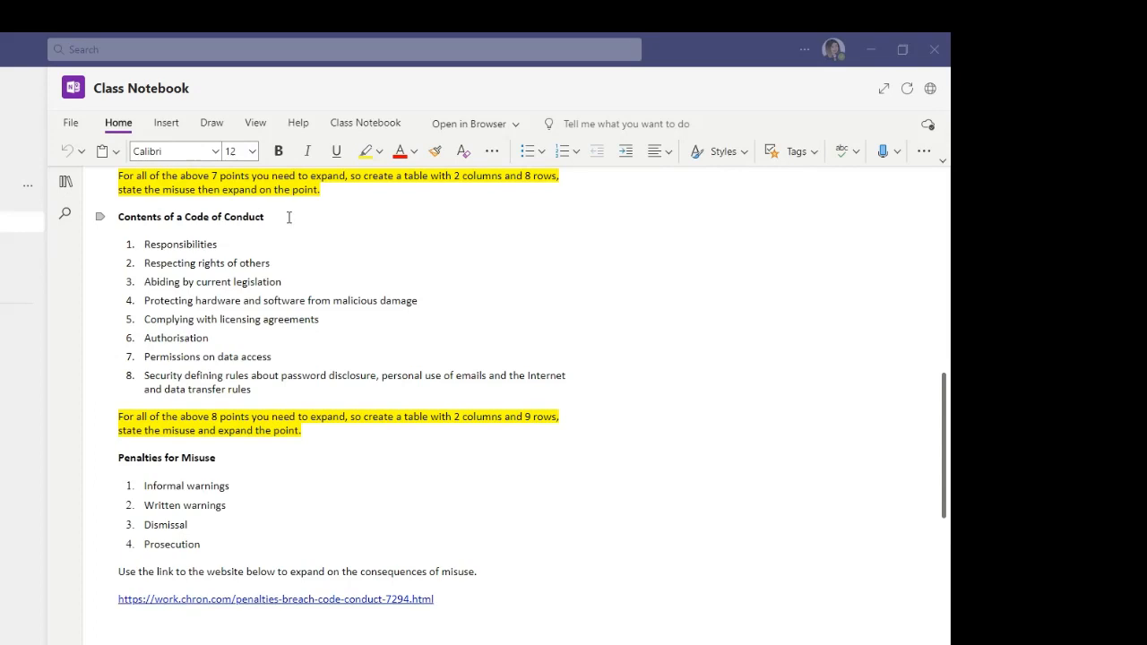
mouse_move(347, 218)
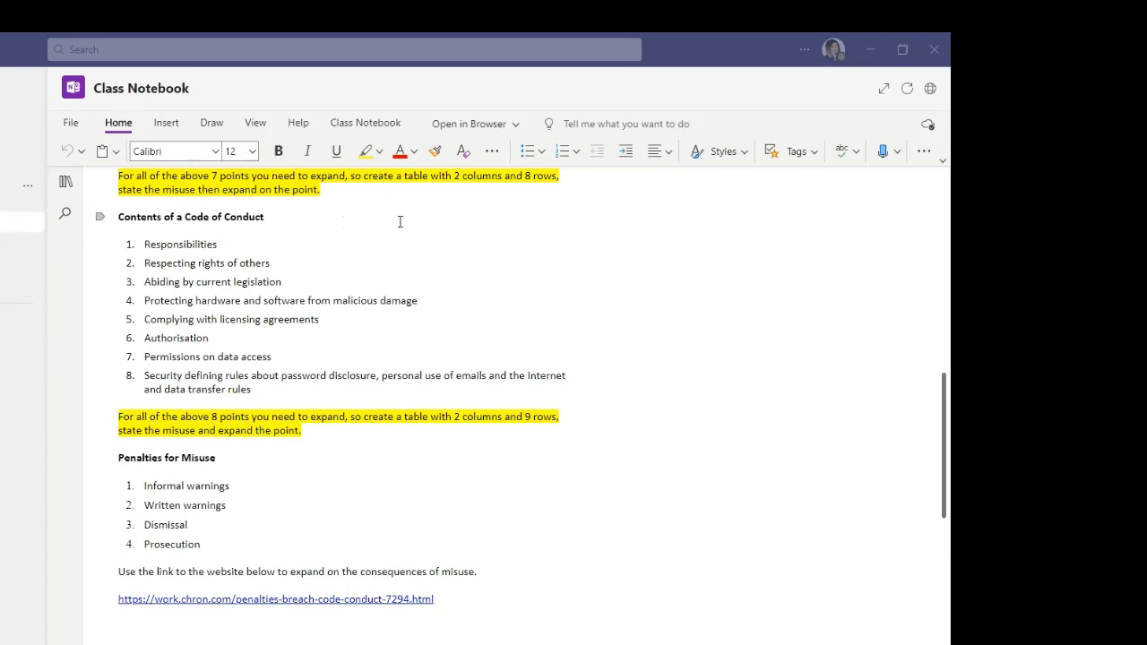
mouse_move(416, 222)
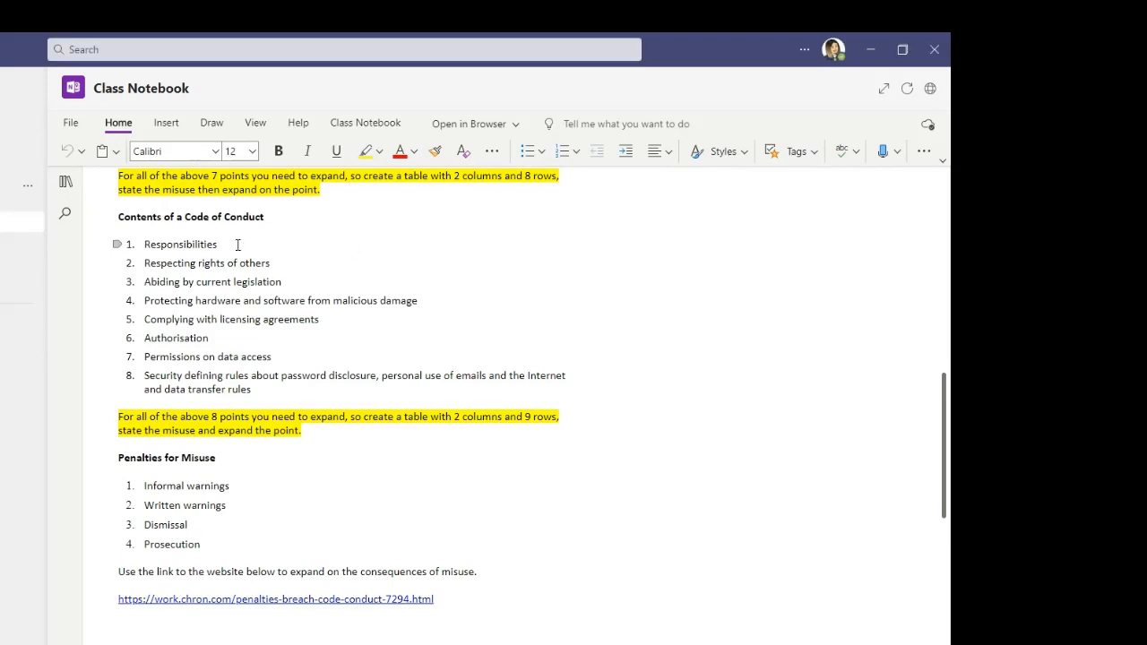
left_click(562, 151)
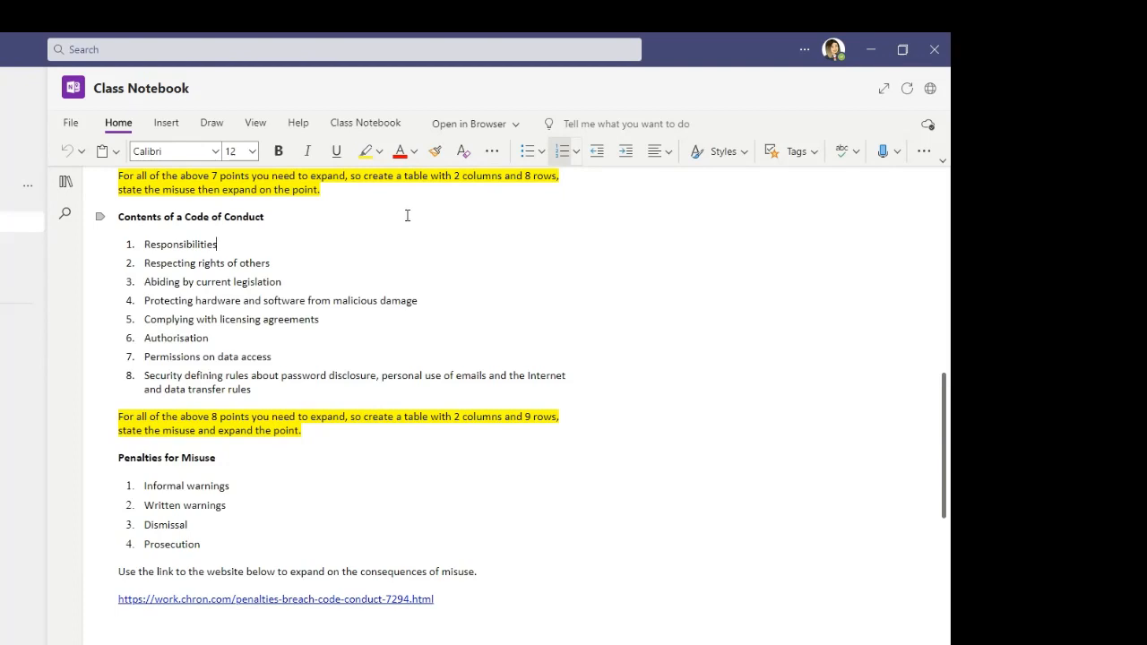
mouse_move(415, 254)
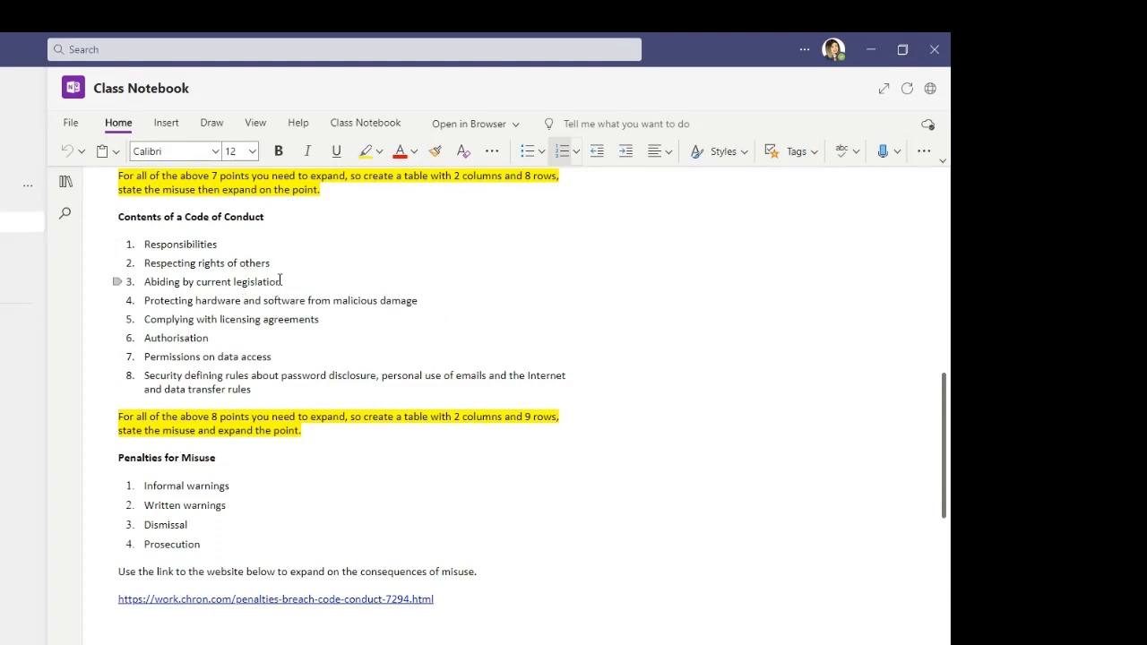
mouse_move(595, 349)
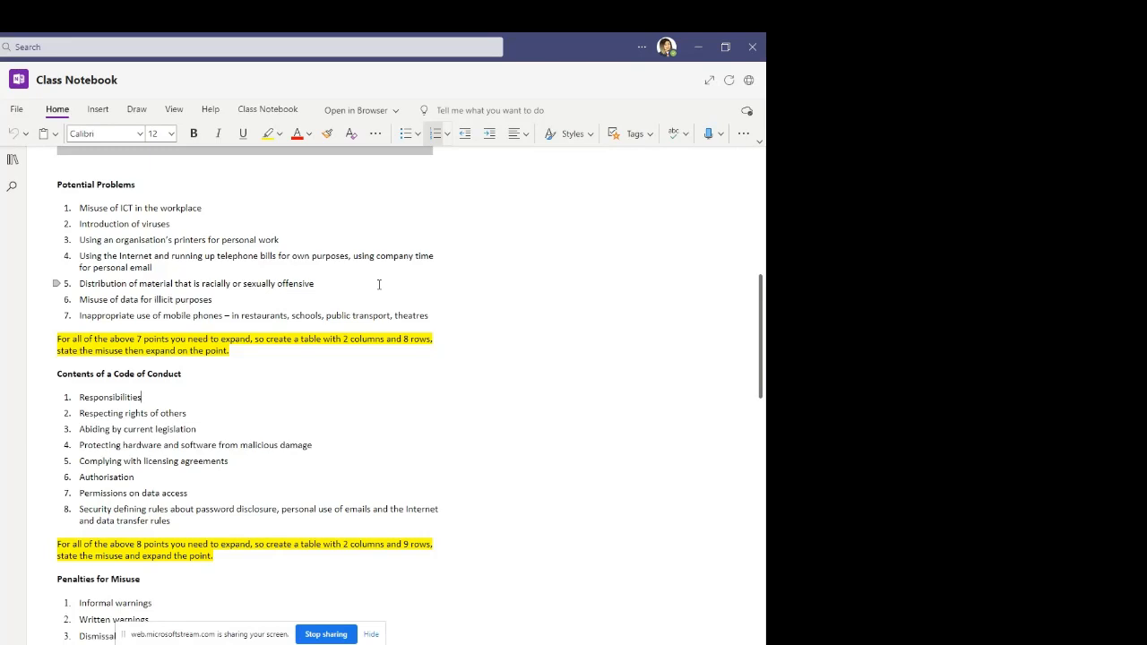
scroll("down", 3)
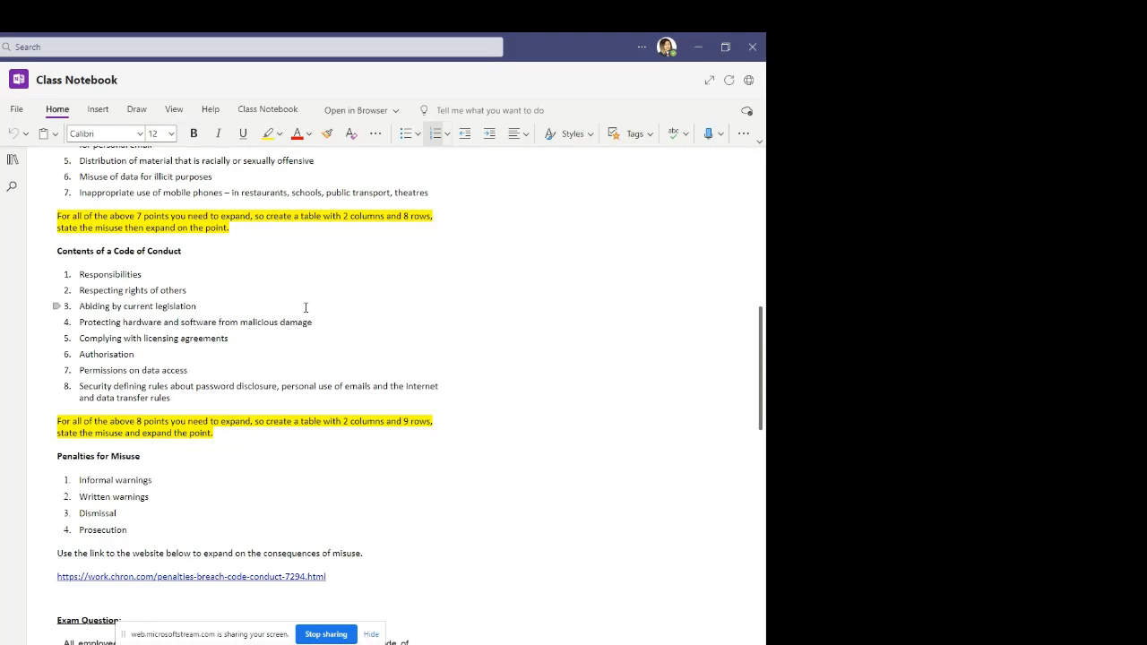
scroll("down", 3)
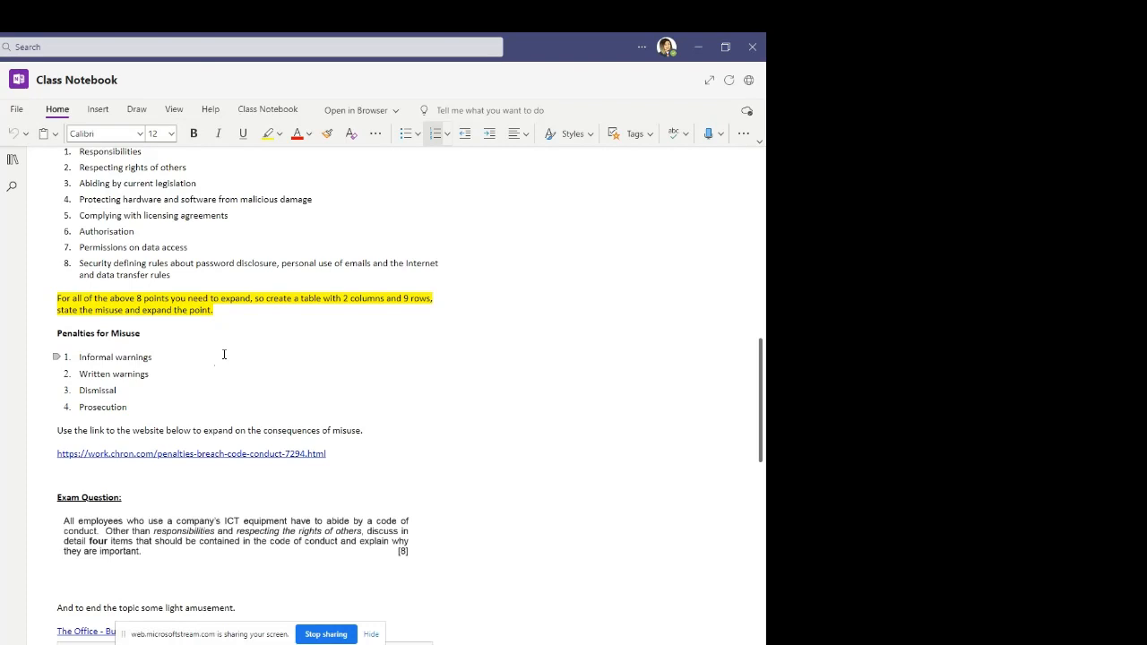
mouse_move(276, 351)
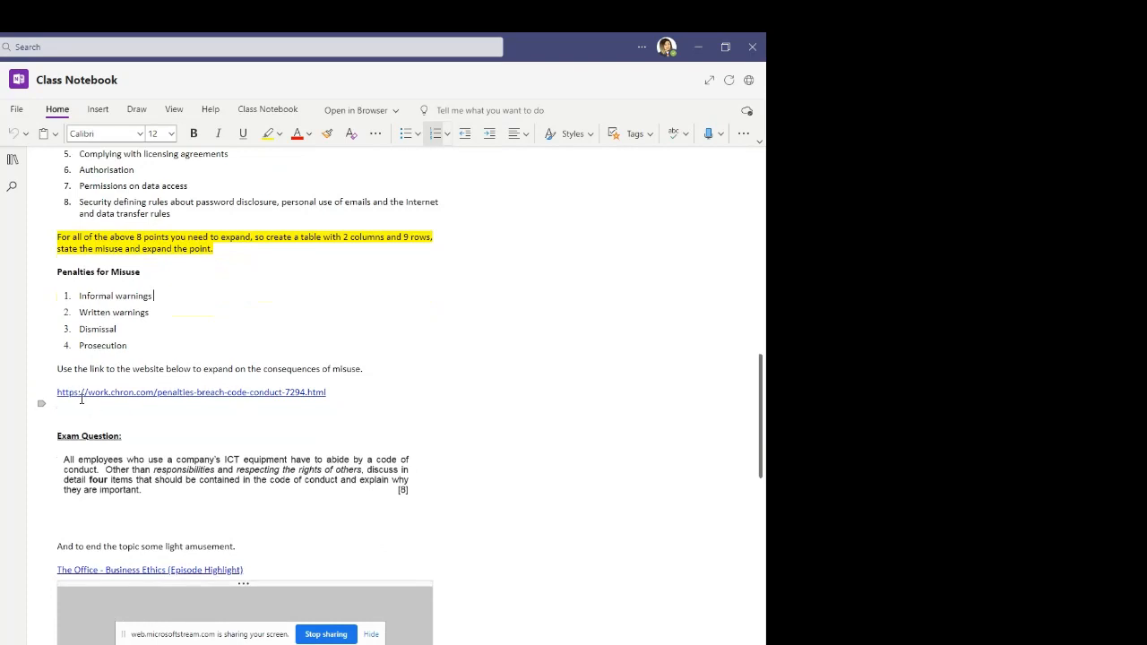
mouse_move(172, 397)
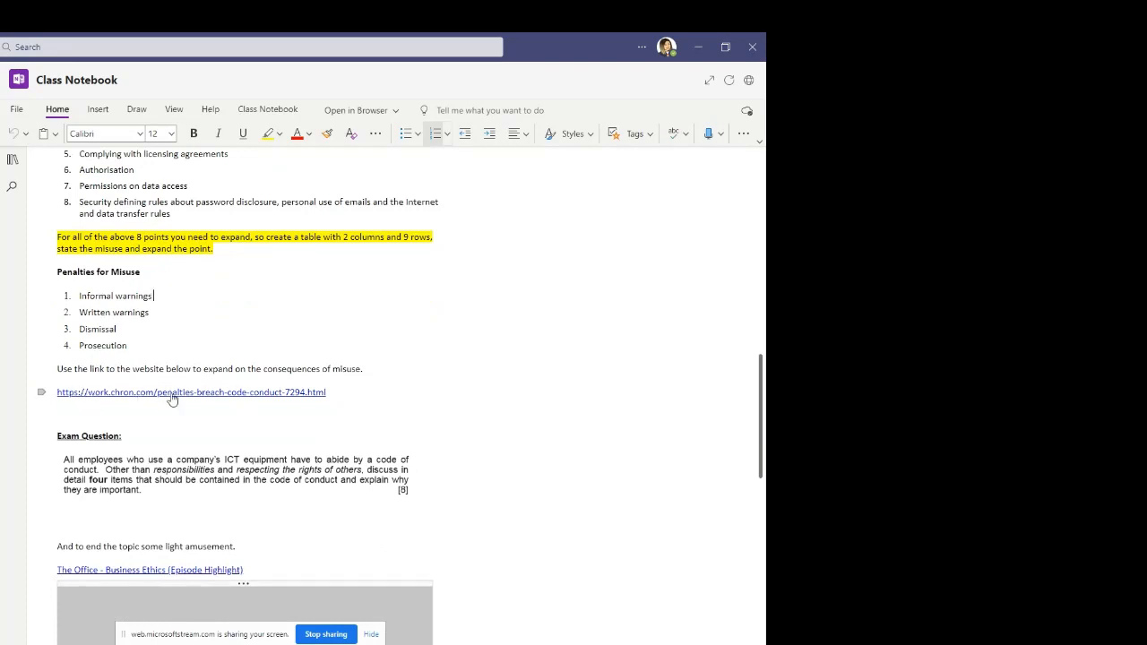
mouse_move(276, 319)
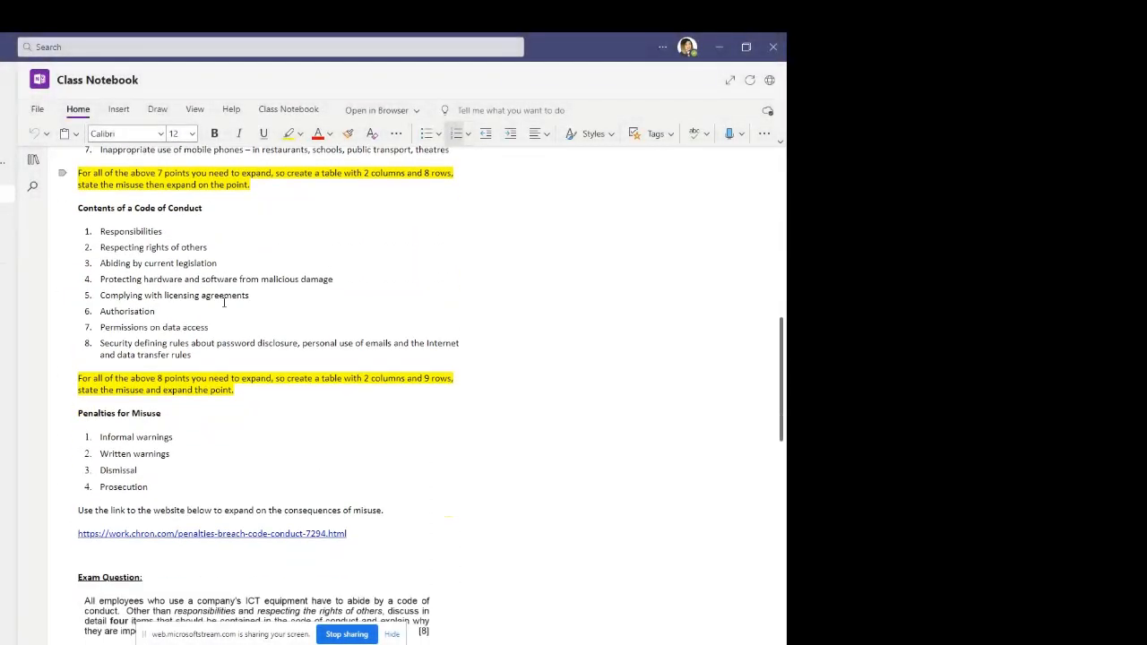
scroll("down", 3)
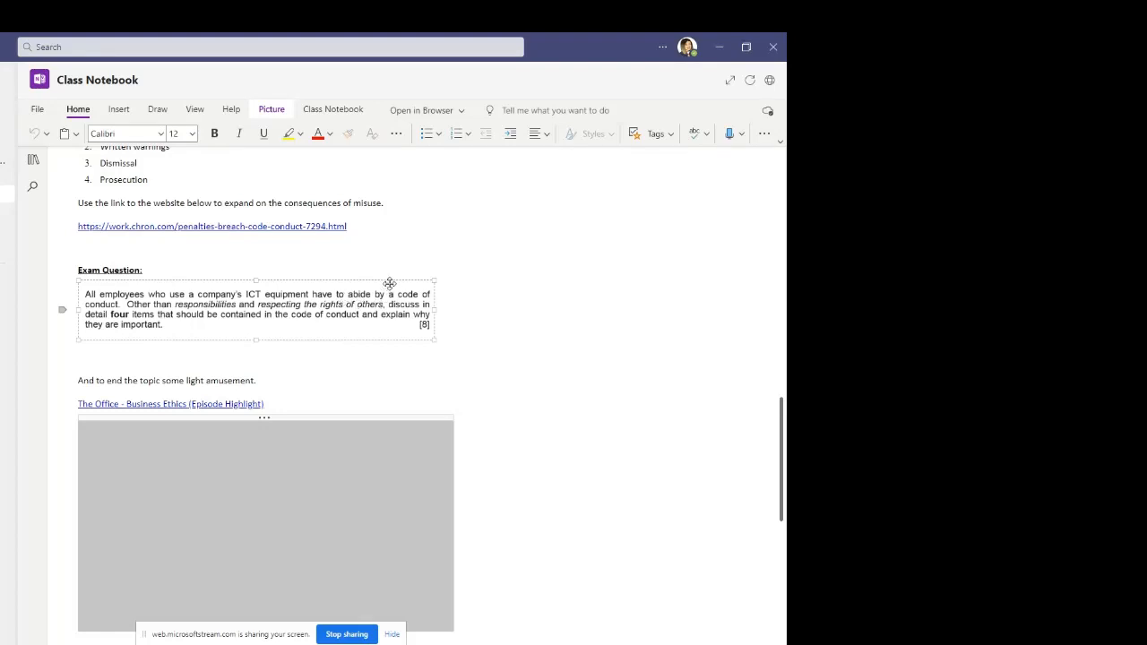
mouse_move(306, 327)
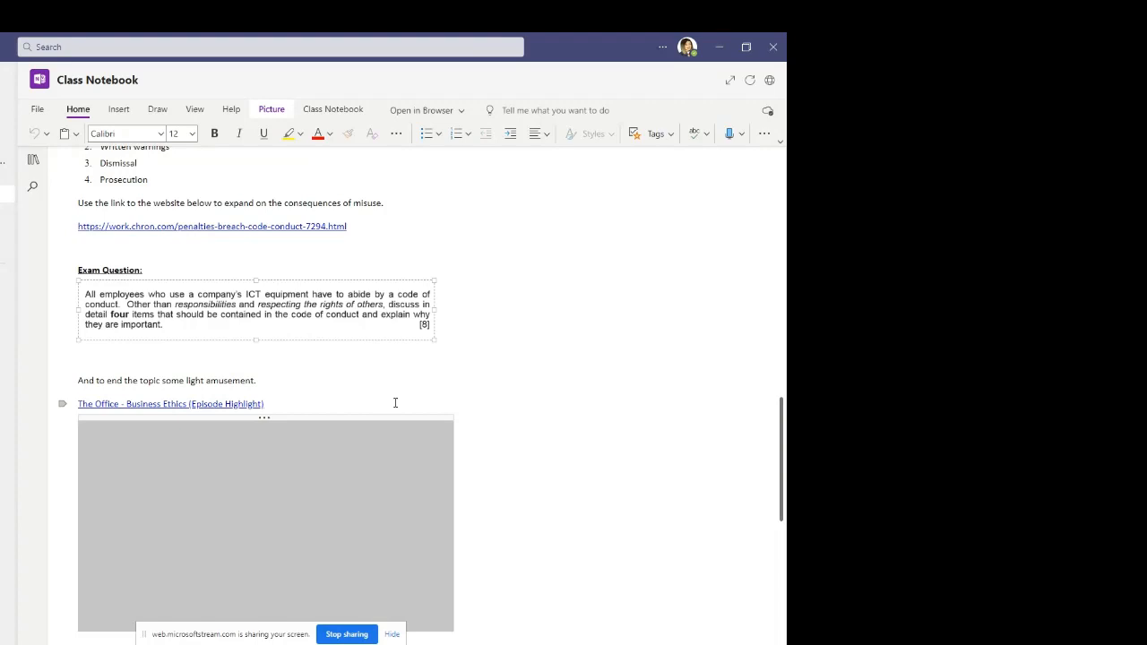
scroll("down", 3)
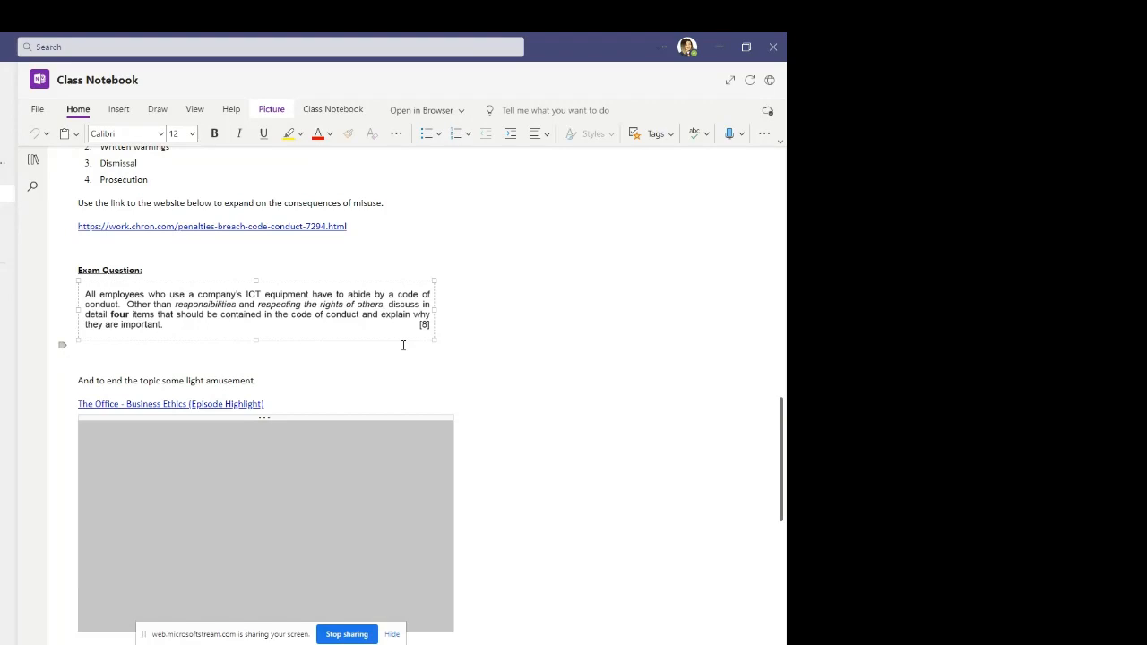
mouse_move(448, 355)
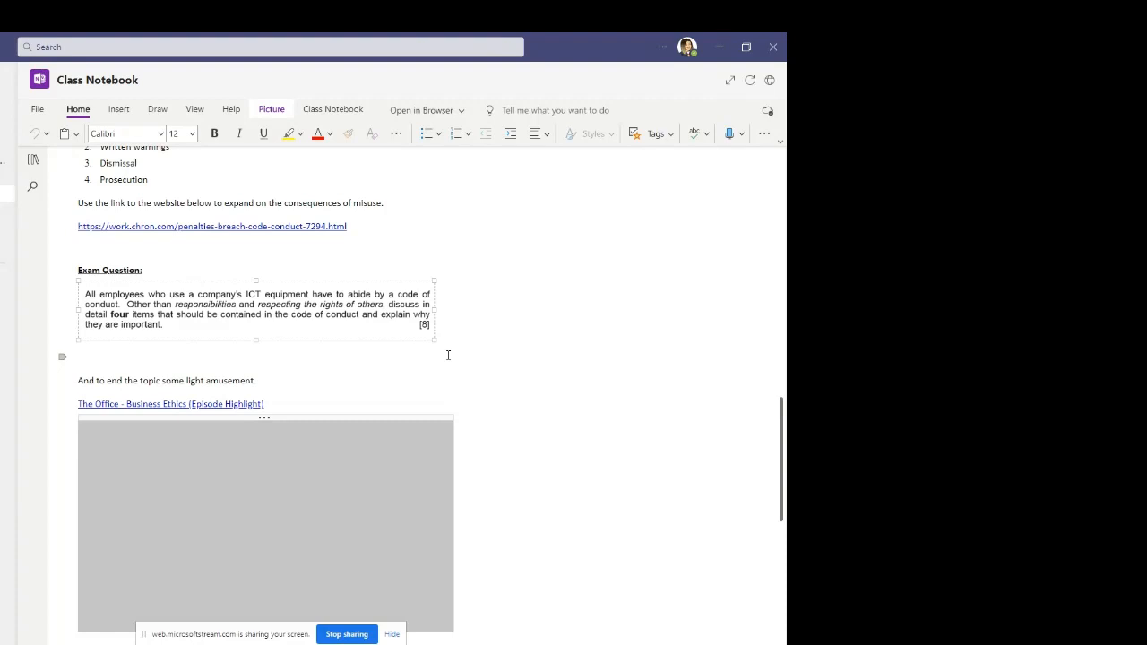
mouse_move(462, 365)
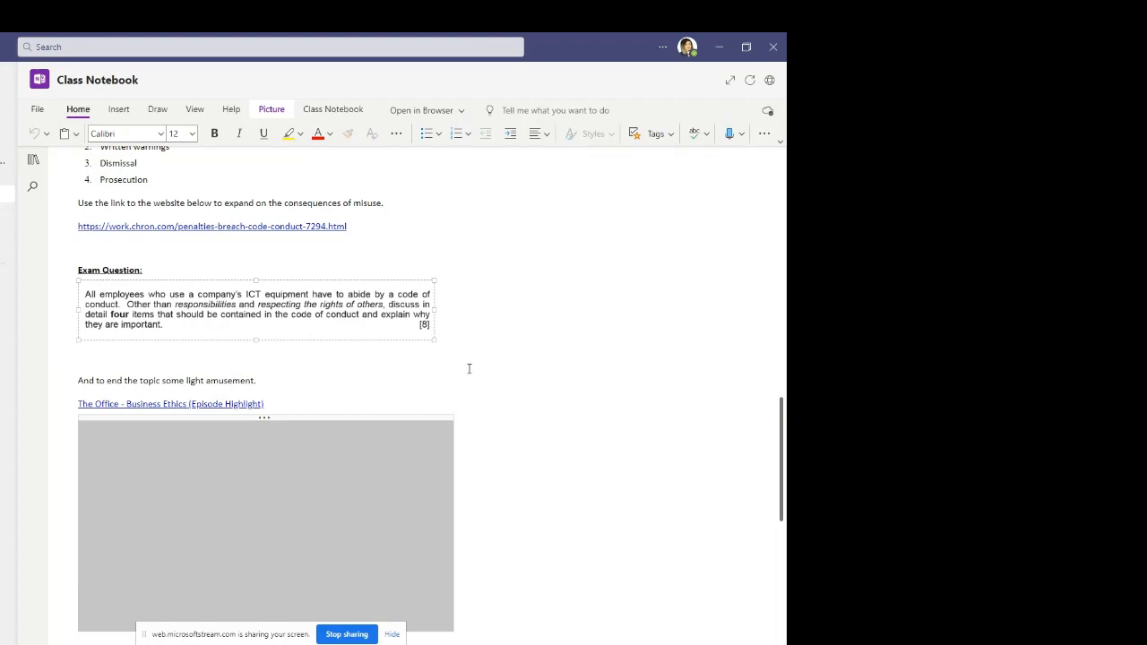
mouse_move(476, 362)
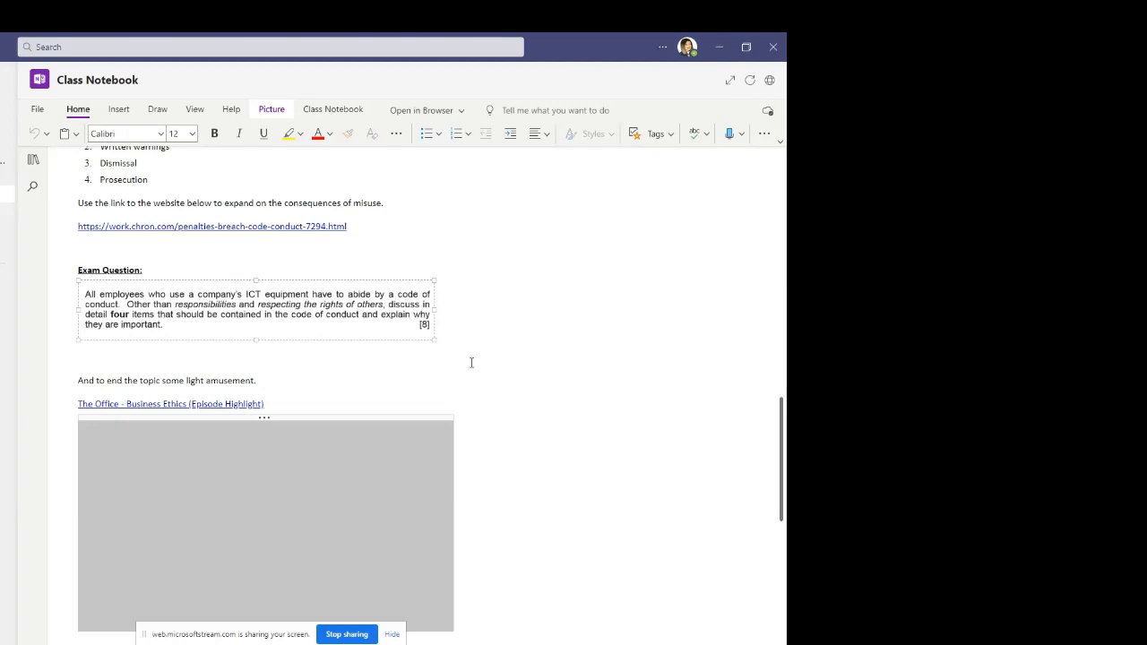
mouse_move(508, 391)
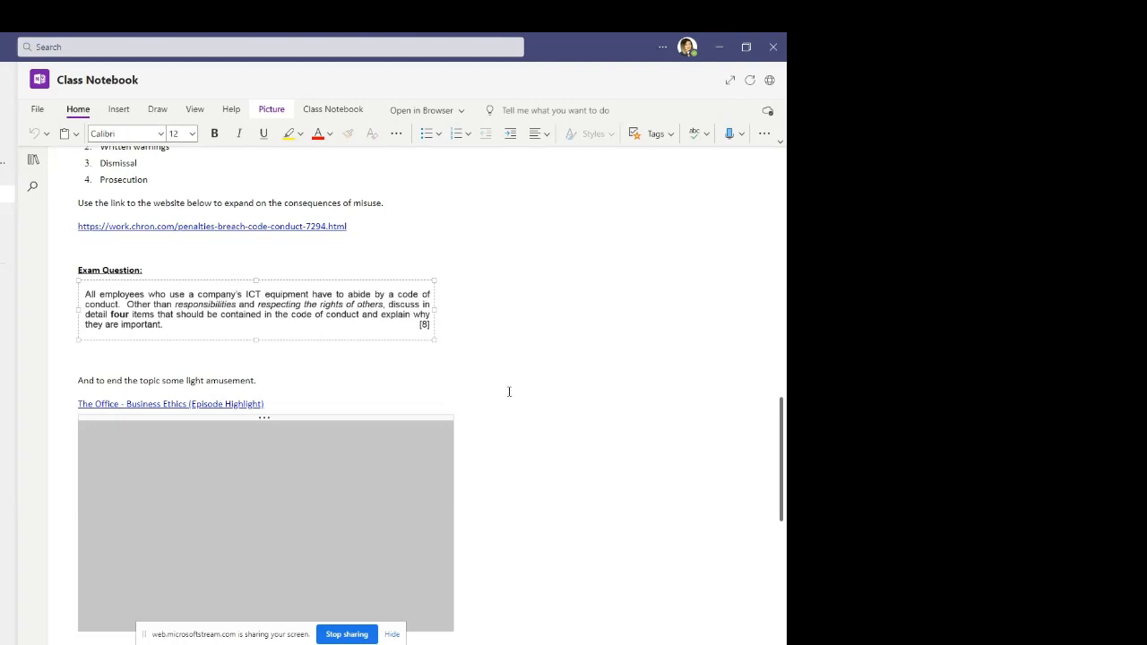
mouse_move(512, 387)
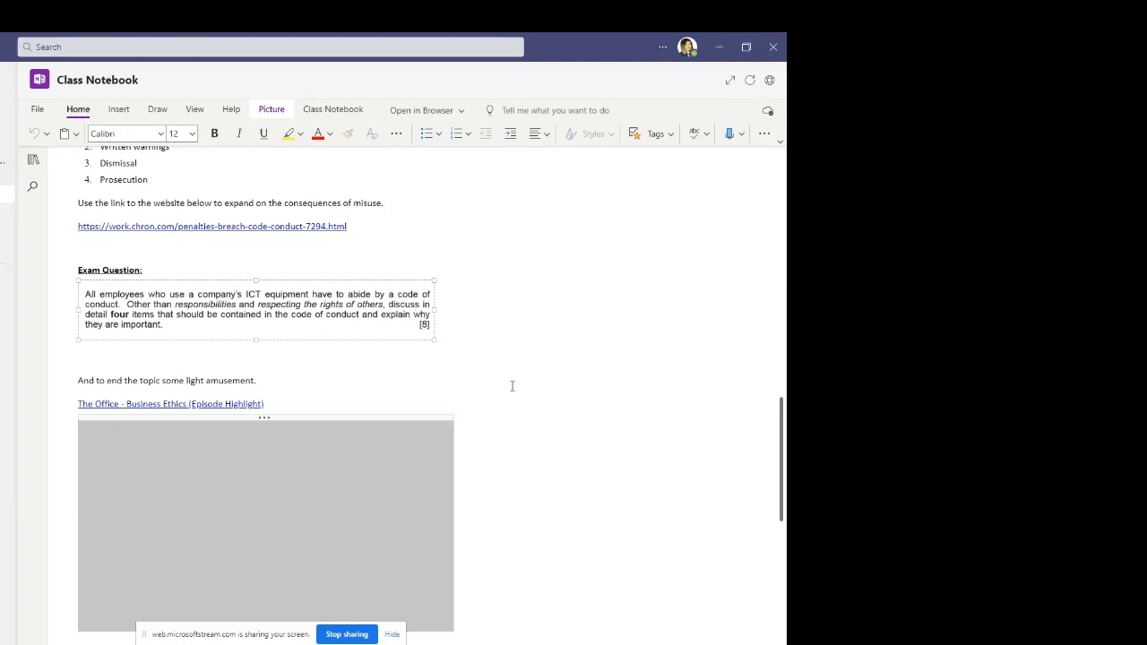